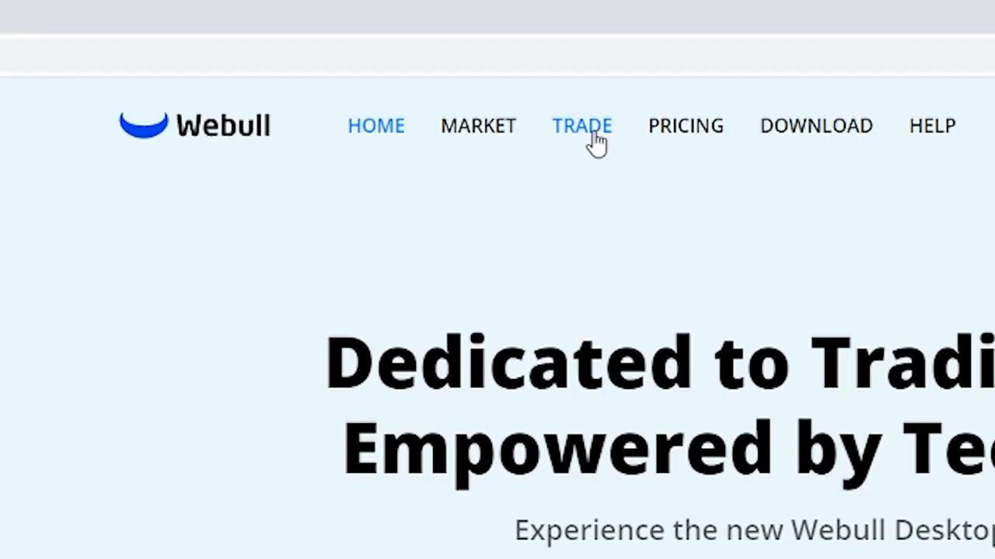
# Launch Webull's web trading platform from the homepage TRADE button
pyautogui.click(582, 126)
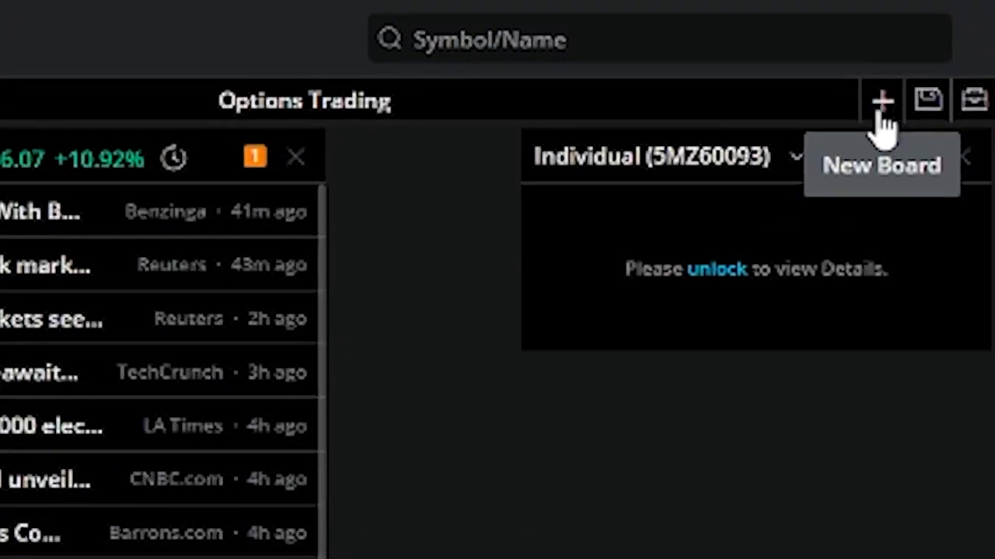
# Start a new board and choose the Blank template
pyautogui.click(882, 100)
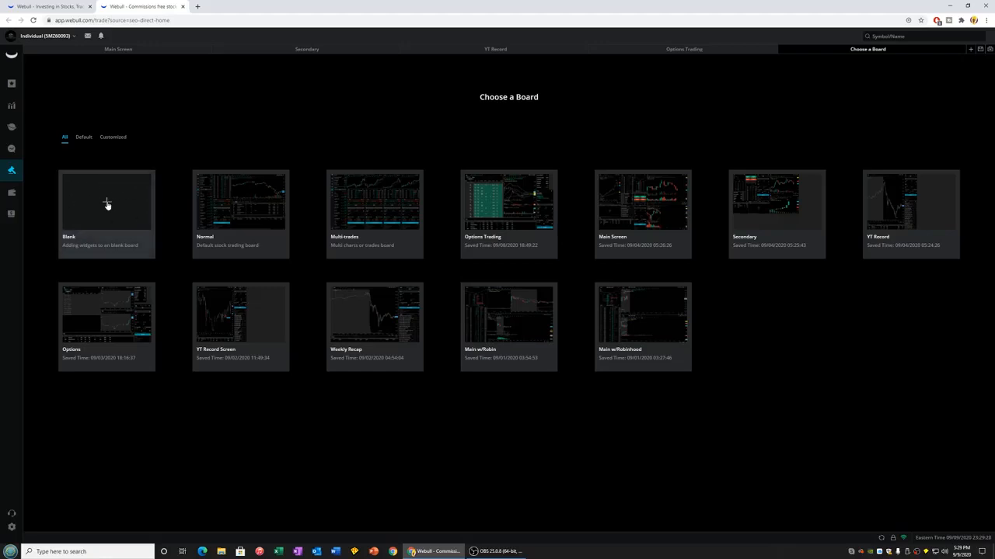
pyautogui.click(106, 202)
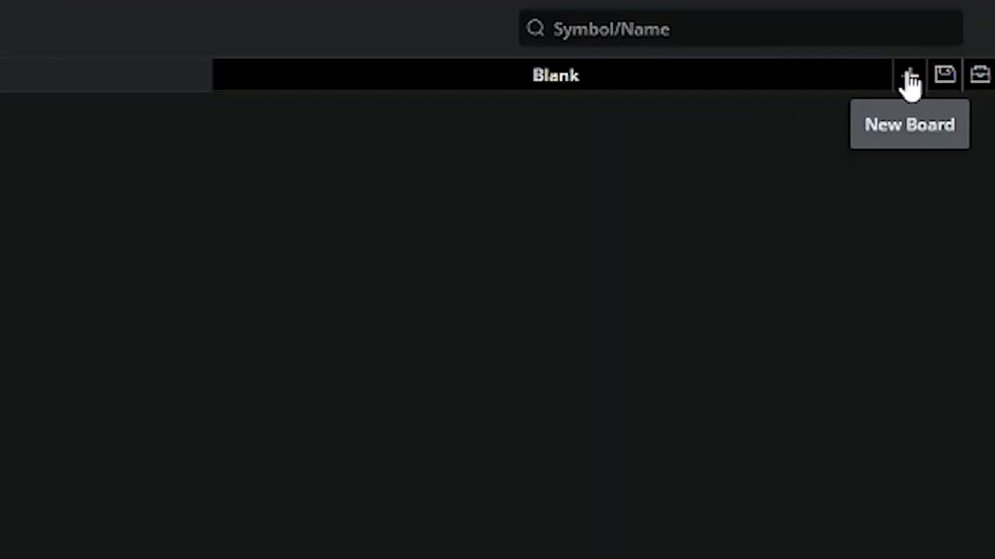
pyautogui.moveTo(981, 77)
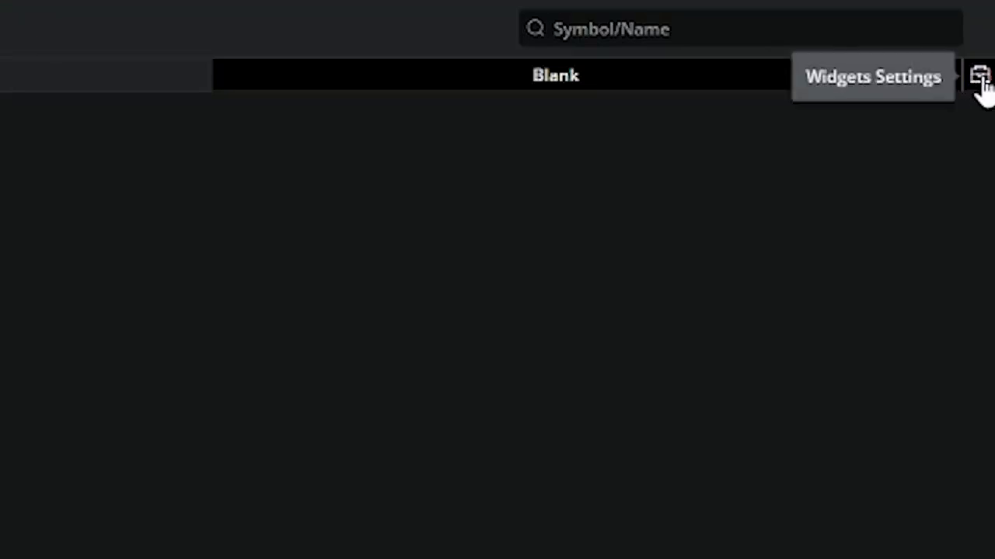
# Browse Widgets Settings, viewing the Stock widgets before returning to General
pyautogui.click(979, 76)
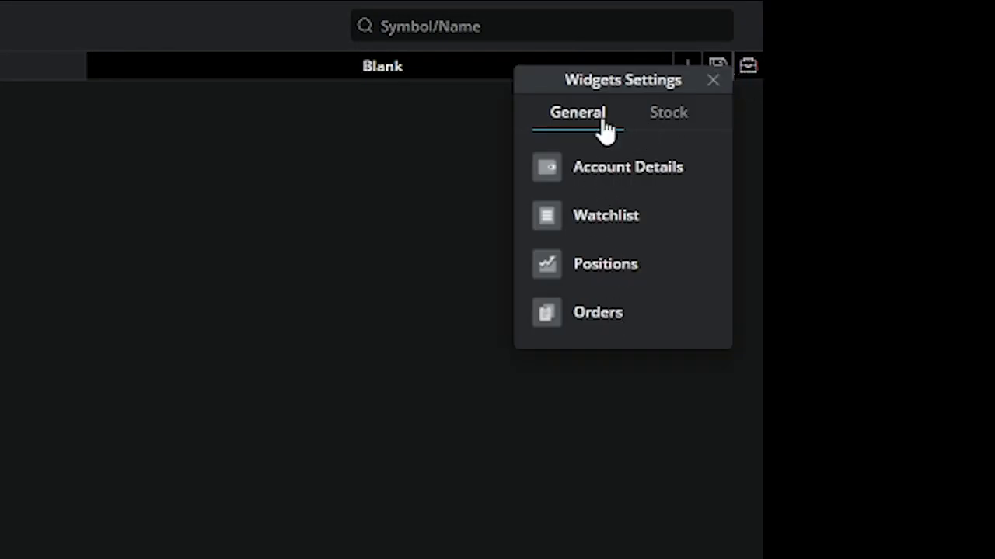
pyautogui.moveTo(649, 124)
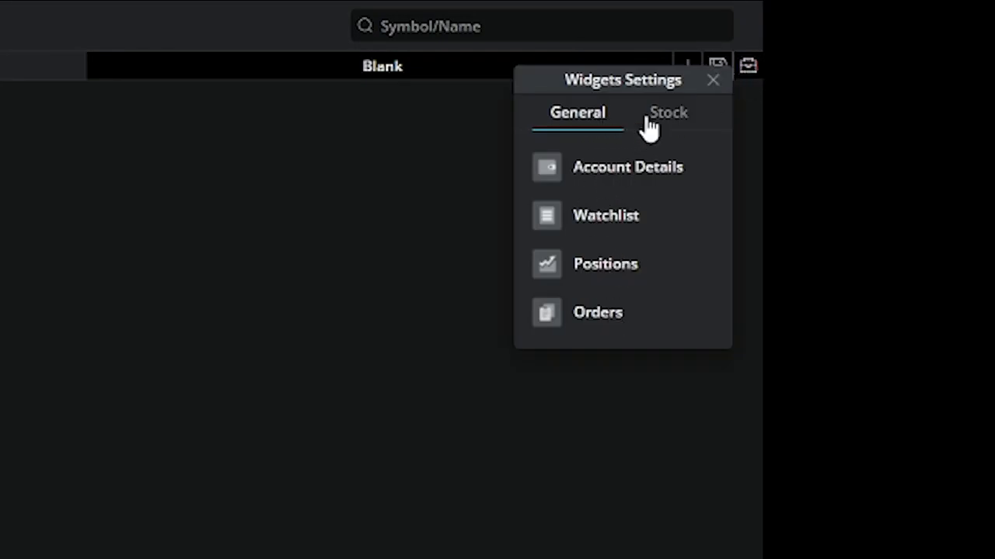
pyautogui.click(667, 112)
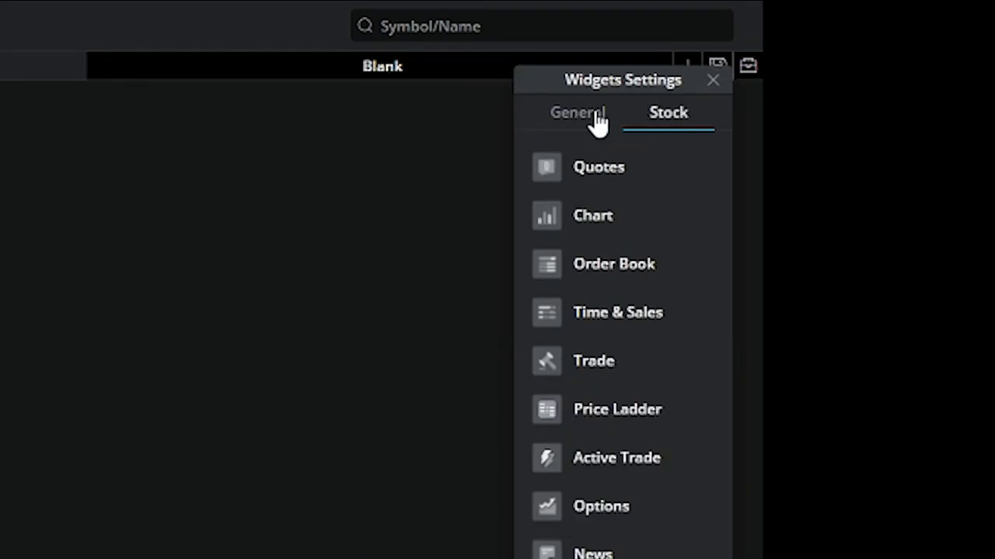
pyautogui.moveTo(618, 268)
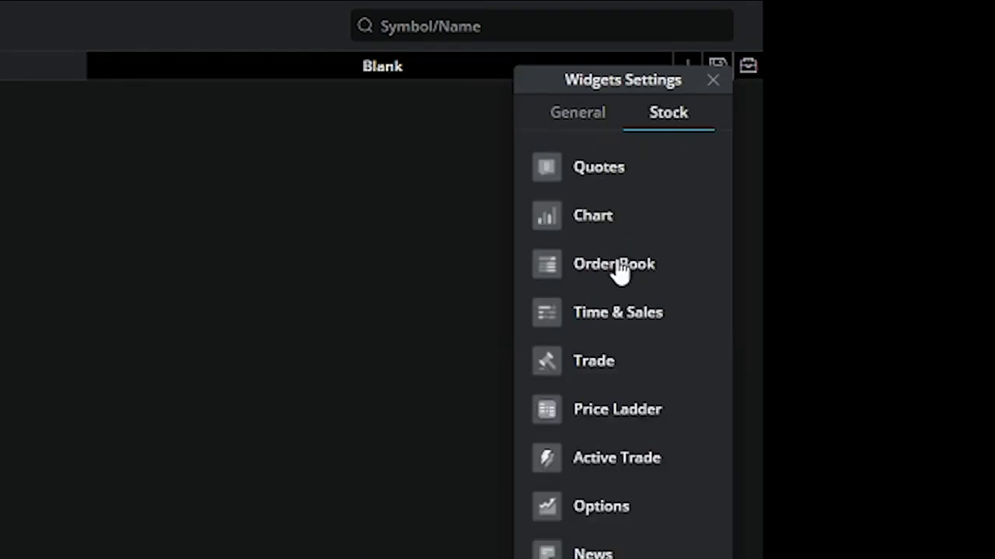
pyautogui.click(578, 112)
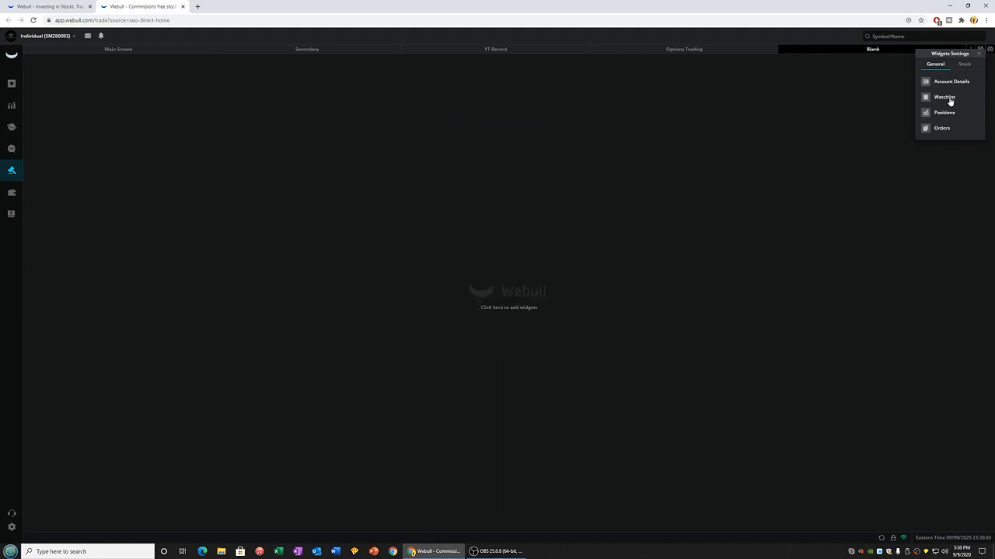
# Add the Watchlist and Positions widgets to the Blank board
pyautogui.click(944, 97)
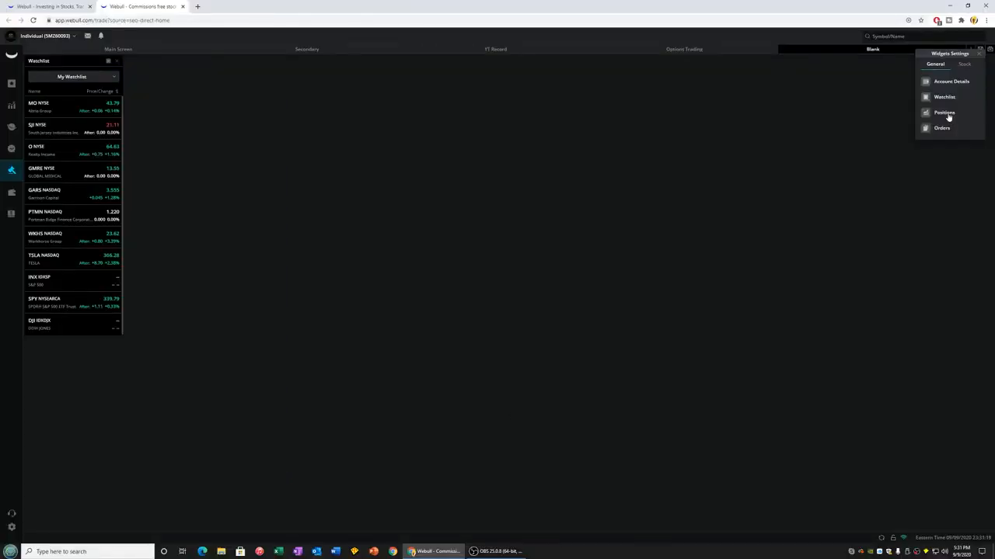
pyautogui.click(944, 113)
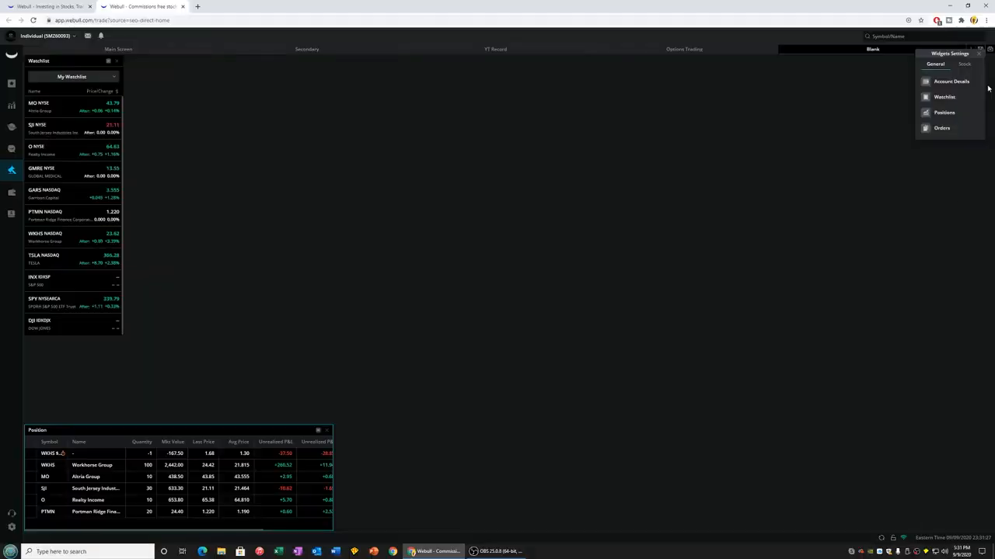
pyautogui.click(963, 64)
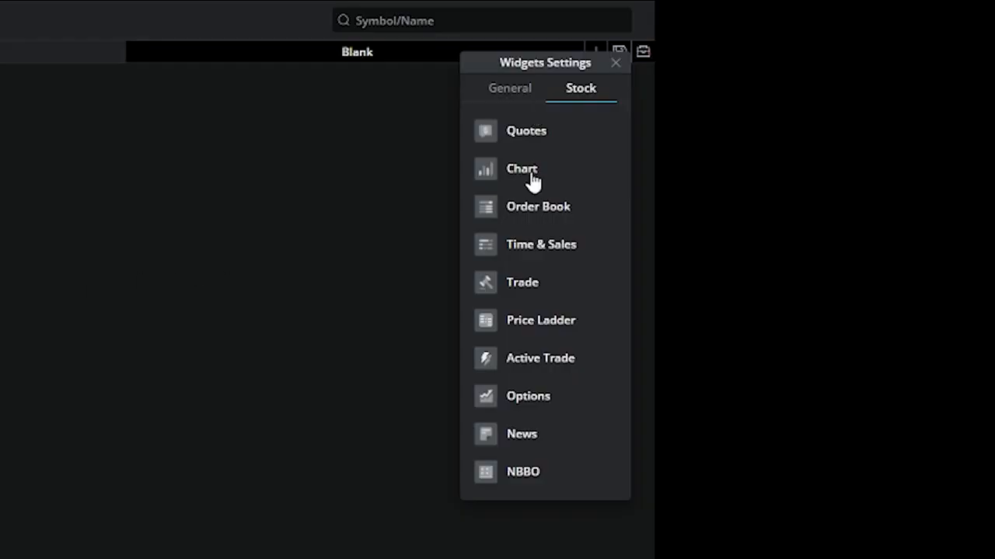
pyautogui.moveTo(526, 139)
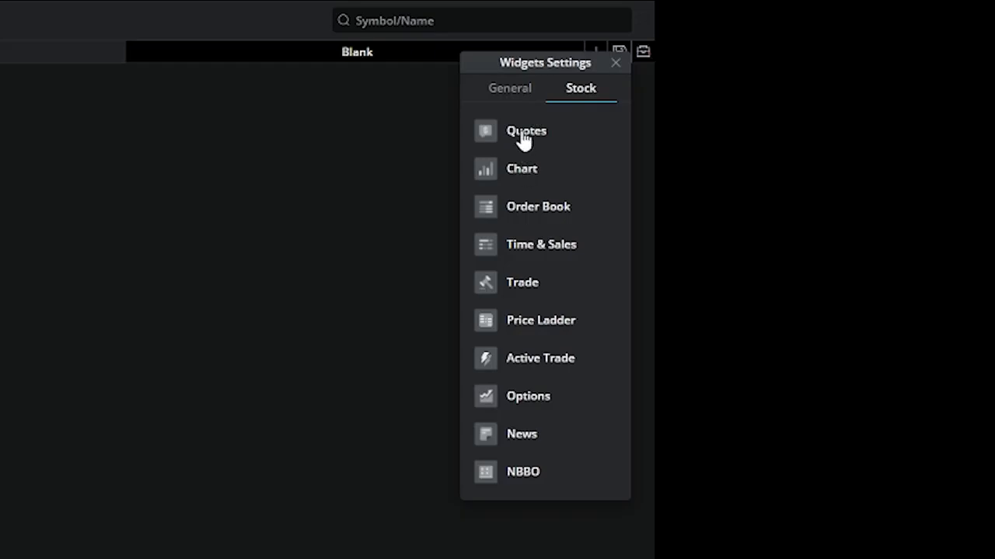
# Add an AAPL Quotes widget and place it beside the watchlist at top
pyautogui.click(526, 130)
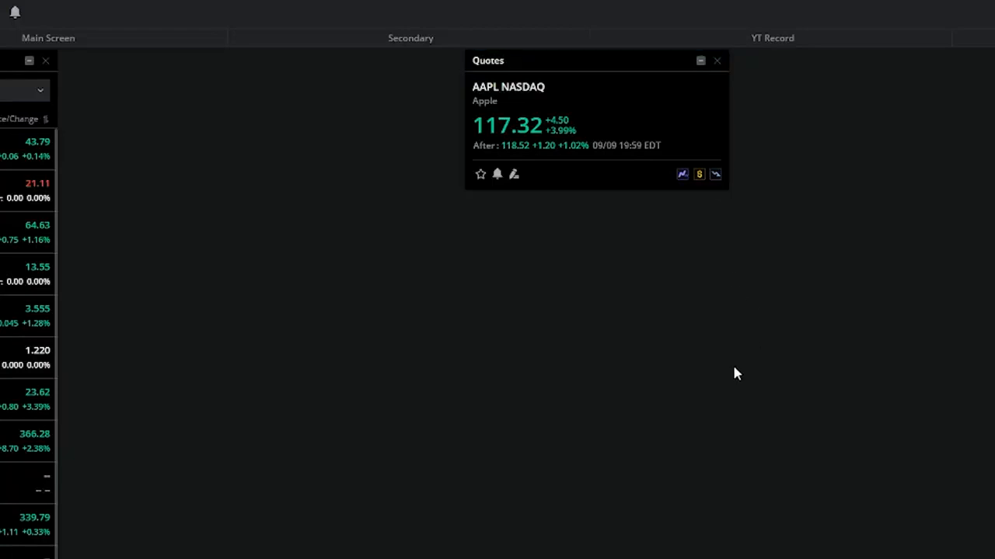
pyautogui.moveTo(698, 173)
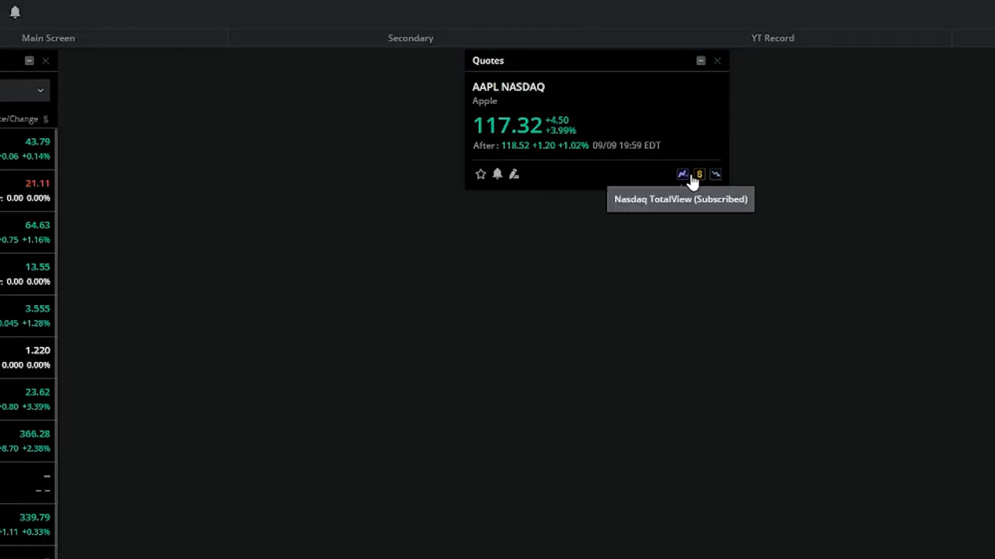
pyautogui.moveTo(706, 322)
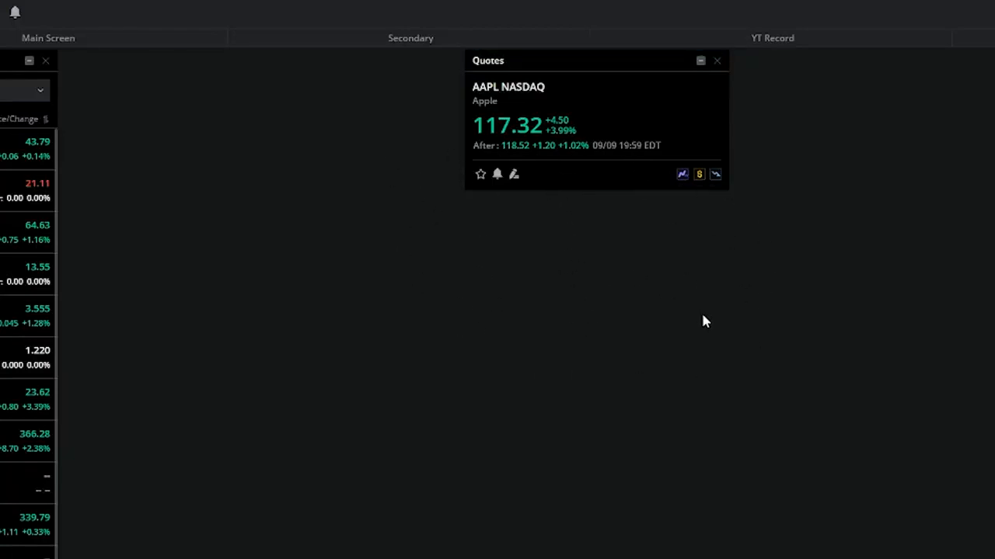
pyautogui.moveTo(593, 62)
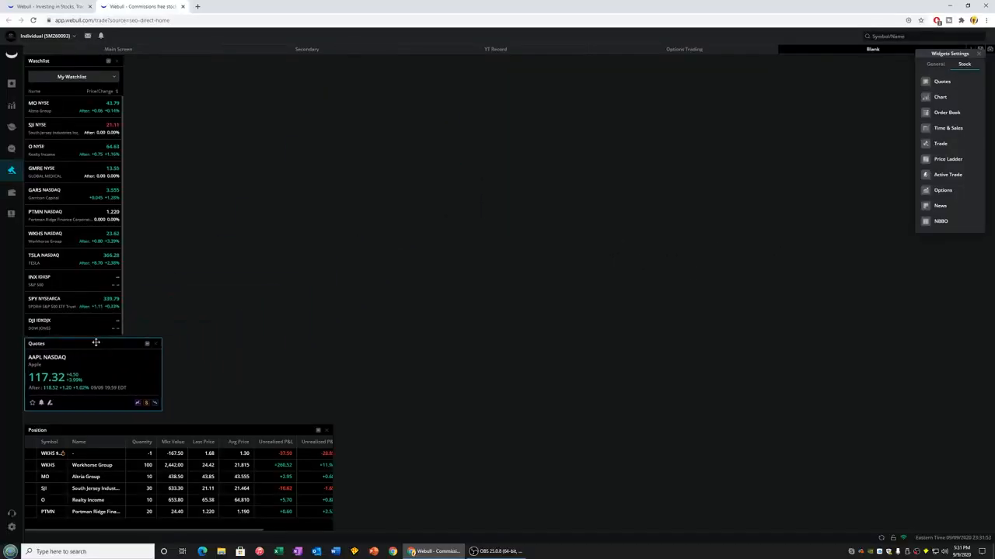
pyautogui.moveTo(94, 344); pyautogui.dragTo(318, 60)
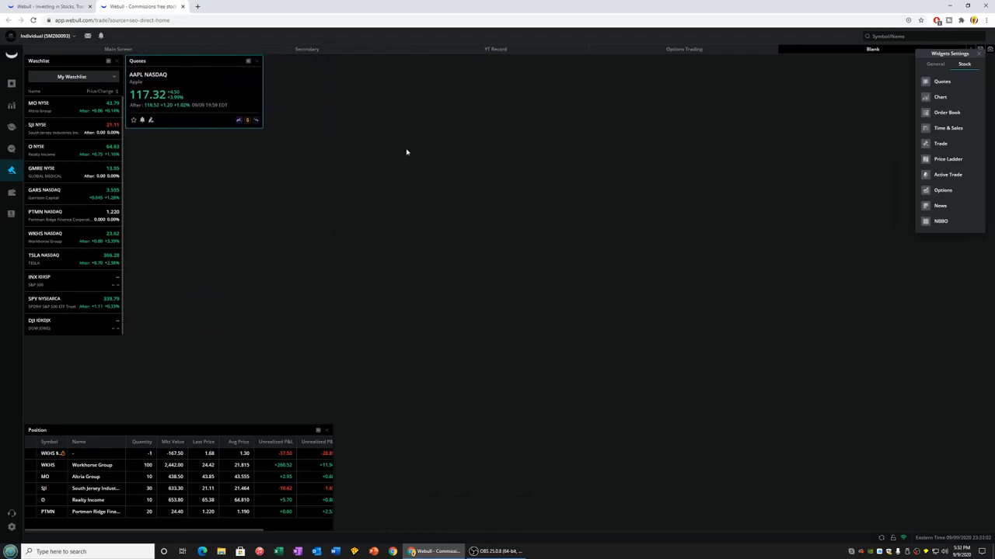
pyautogui.moveTo(624, 185)
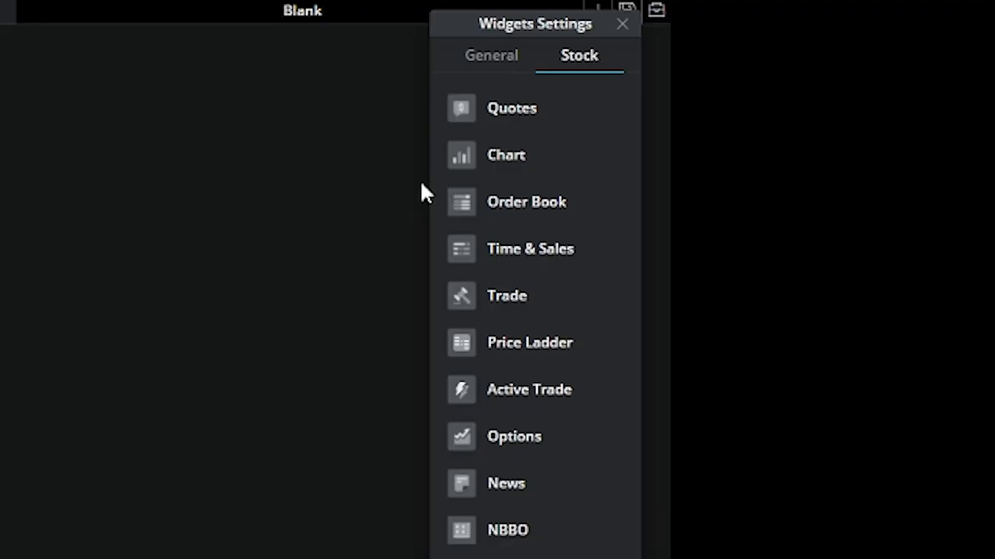
pyautogui.moveTo(506, 163)
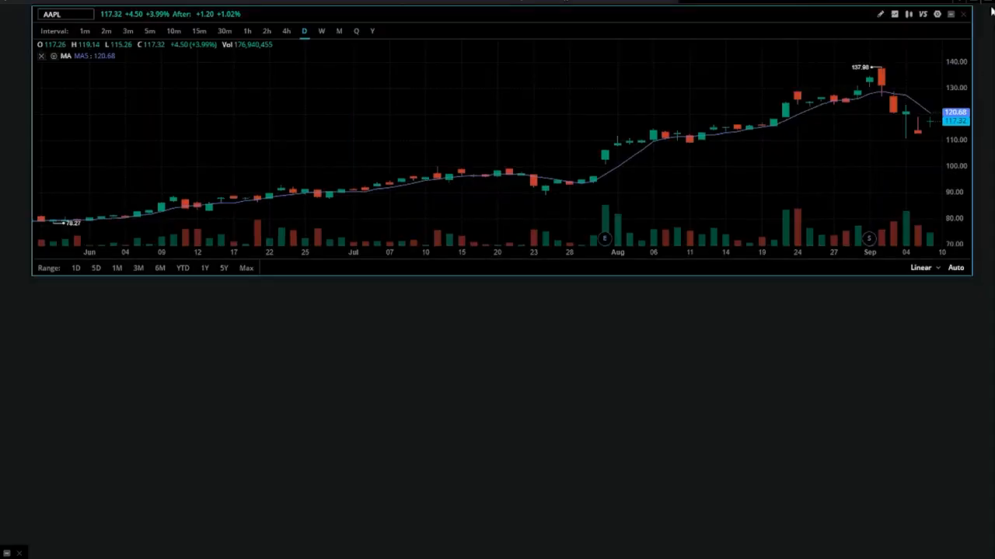
# Add an AAPL Chart widget and set its interval to daily (D)
pyautogui.click(937, 14)
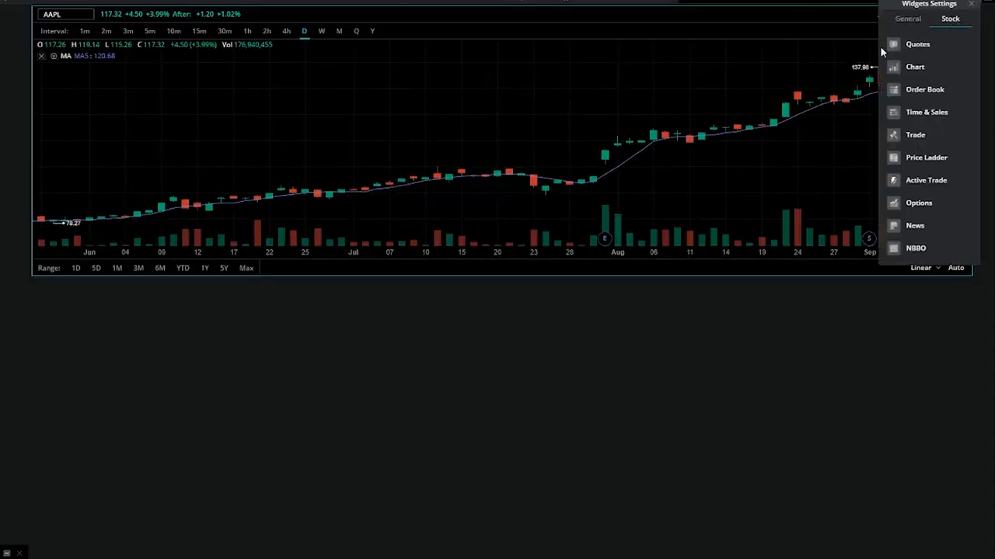
pyautogui.click(914, 66)
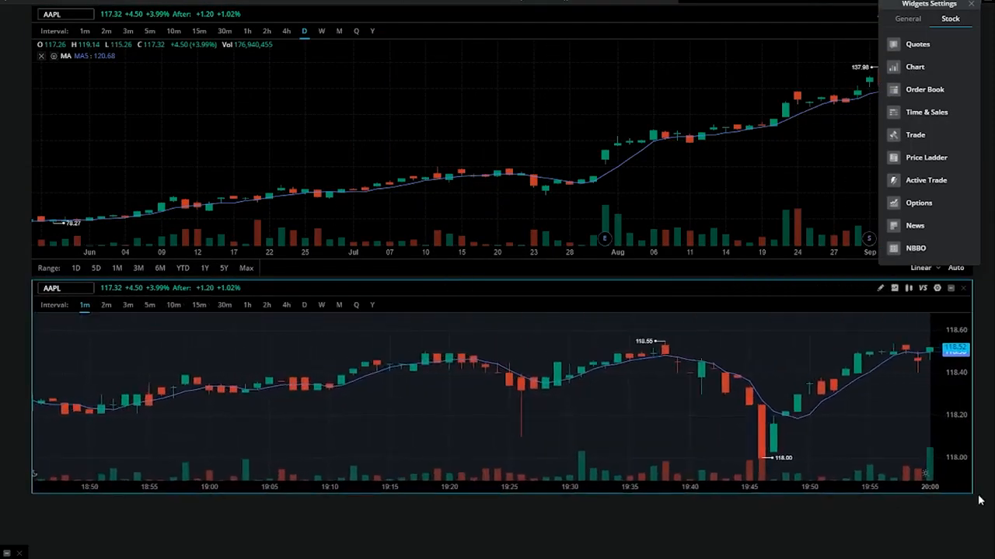
pyautogui.click(85, 31)
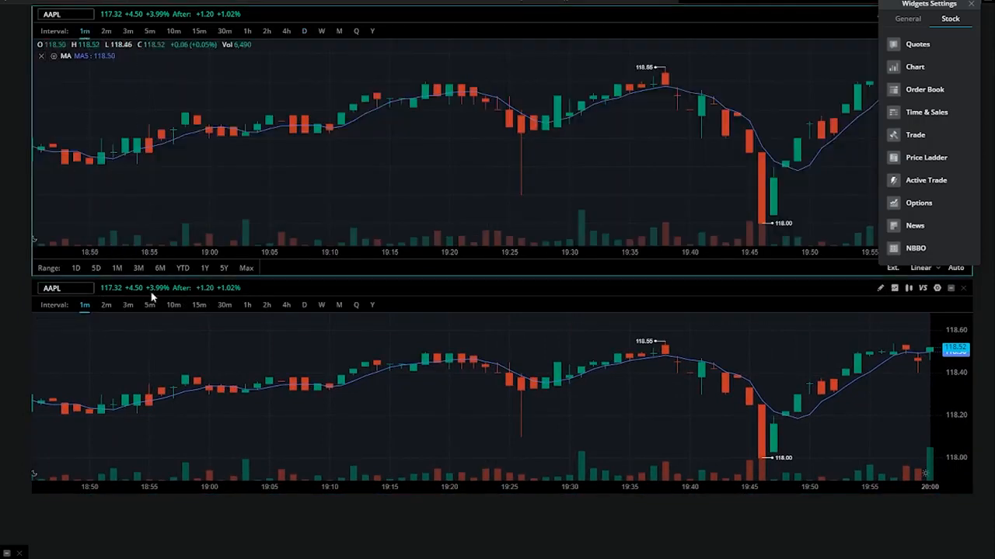
pyautogui.click(150, 305)
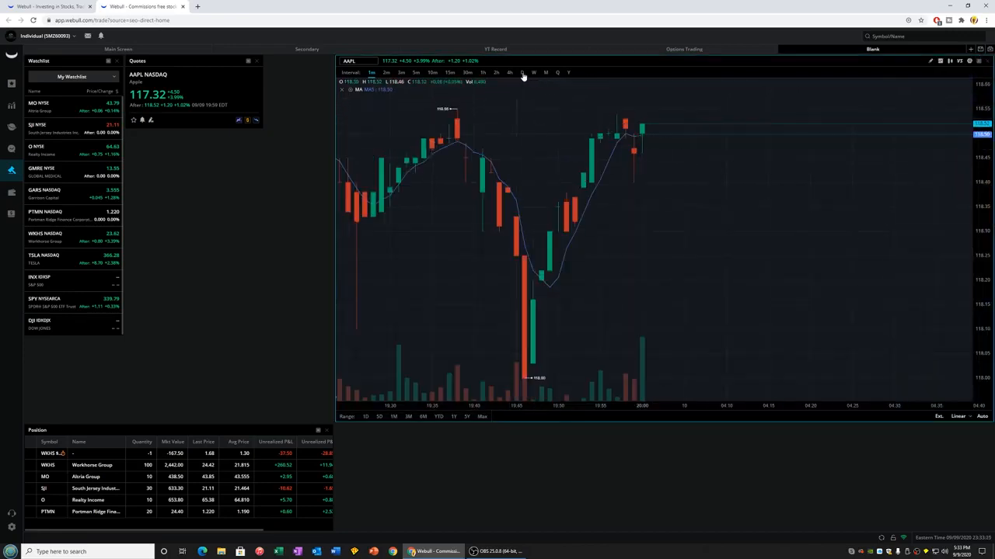
pyautogui.click(522, 72)
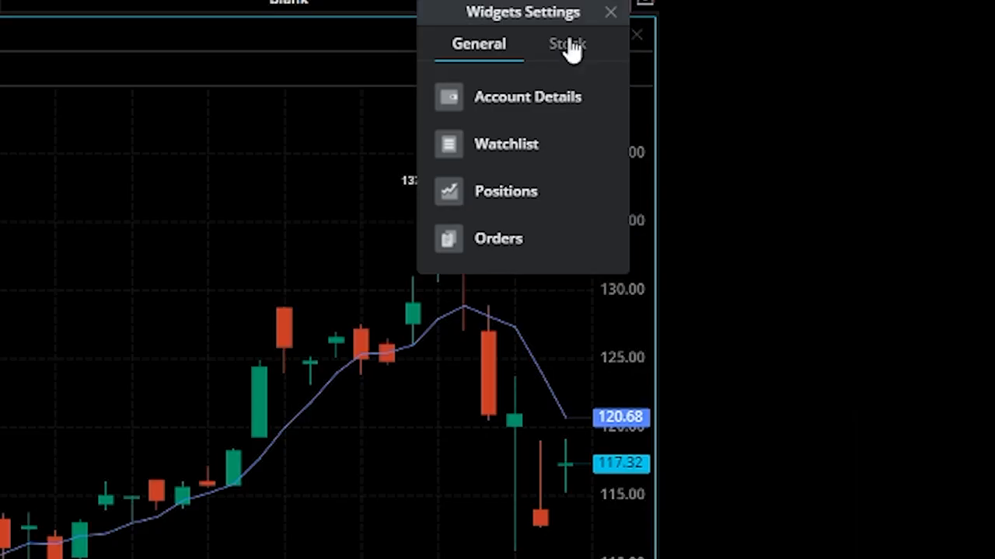
pyautogui.click(567, 44)
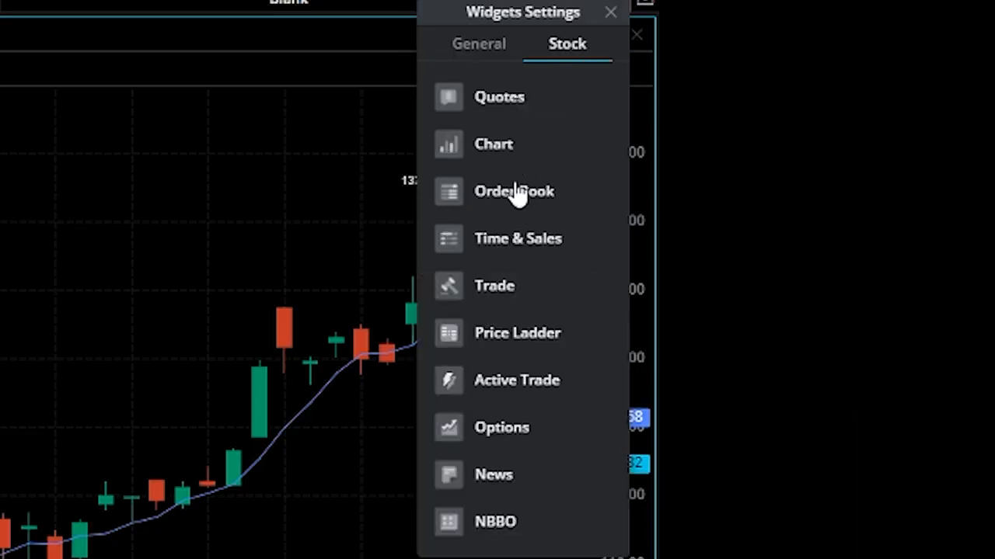
pyautogui.click(513, 191)
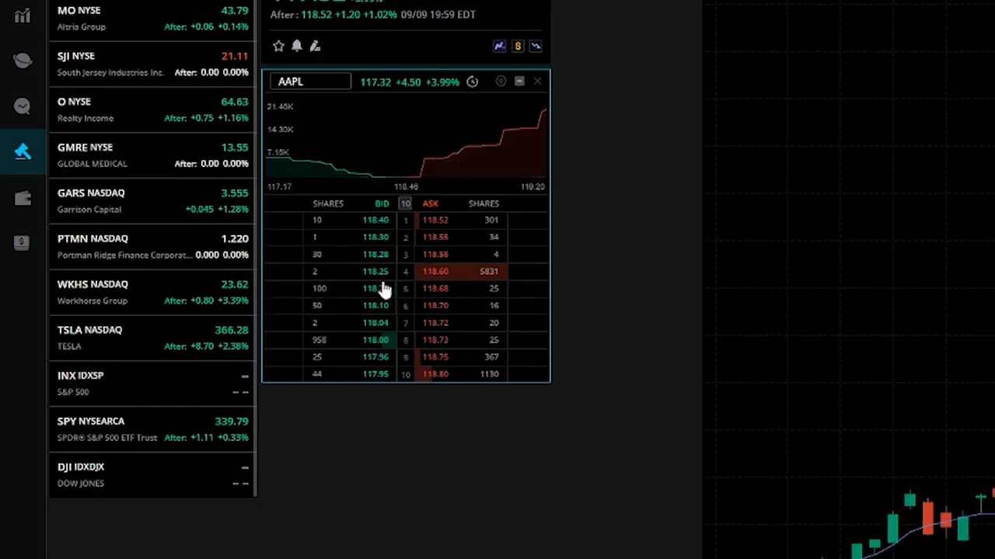
pyautogui.moveTo(335, 219)
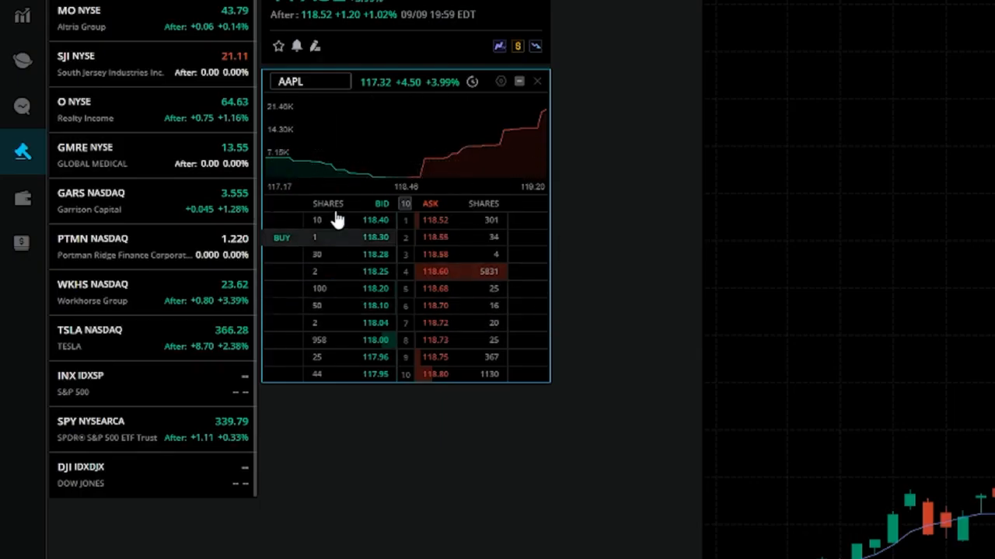
pyautogui.moveTo(396, 163)
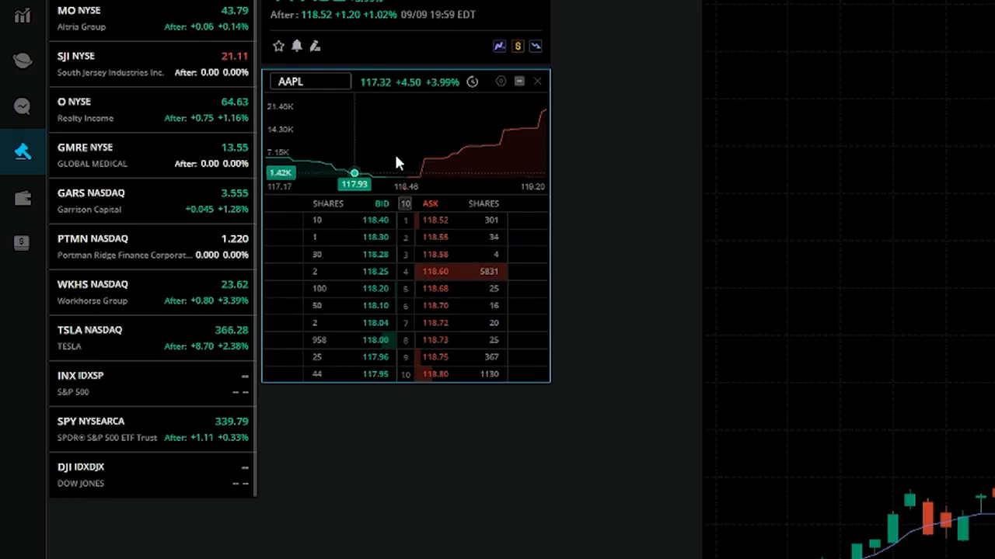
pyautogui.moveTo(346, 229)
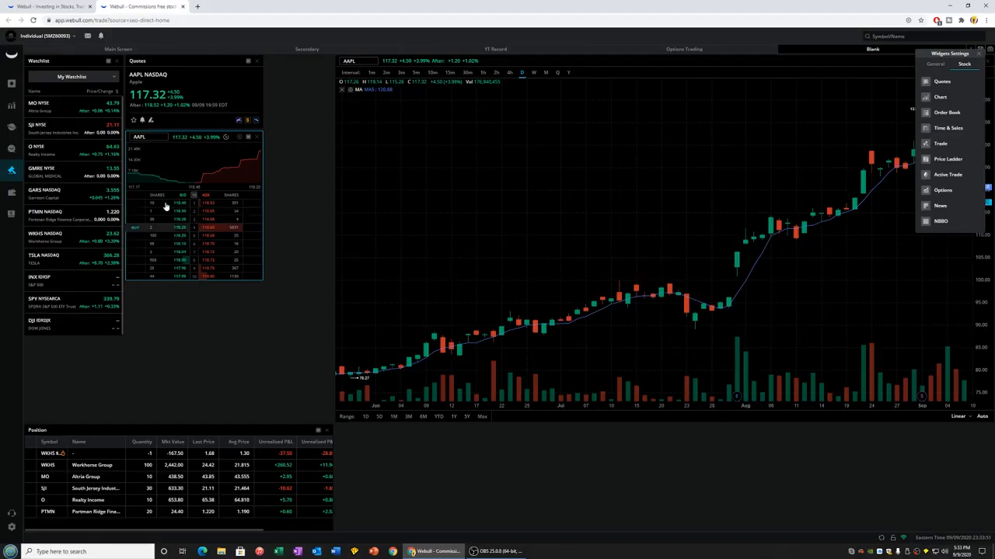
pyautogui.moveTo(953, 137)
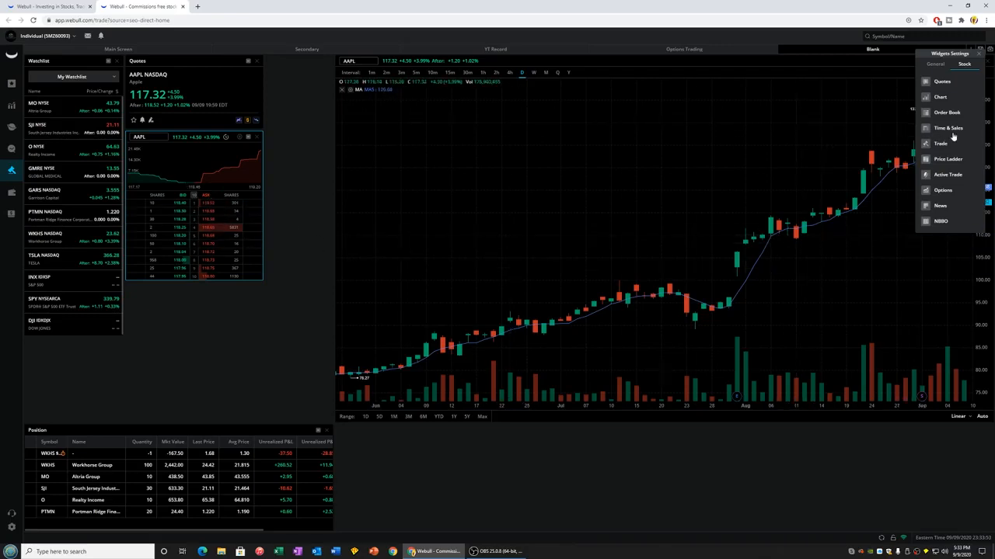
# Add an AAPL Time & Sales widget to the layout
pyautogui.click(948, 128)
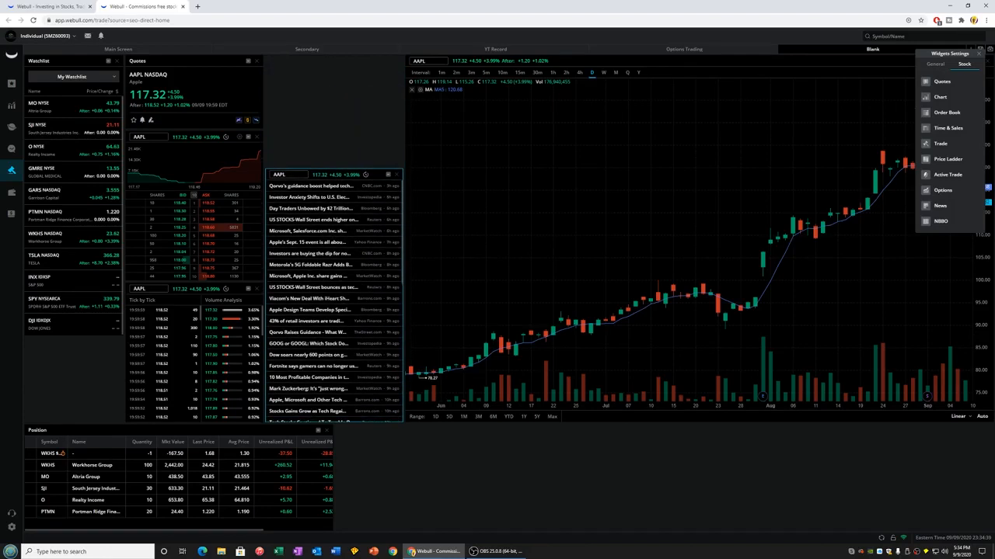
# Scroll the stock widget list down to reveal Trade and other widgets
pyautogui.scroll(-3)
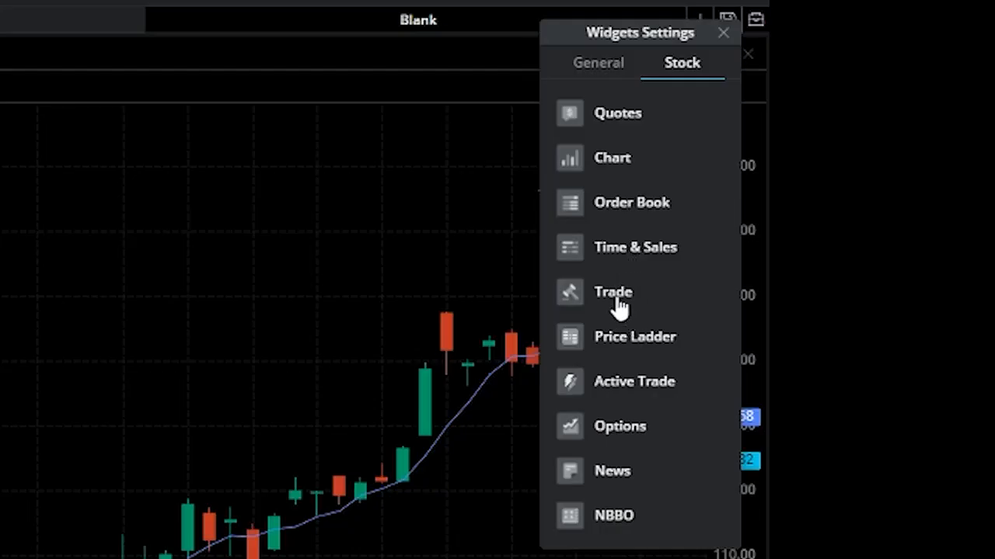
pyautogui.moveTo(619, 305)
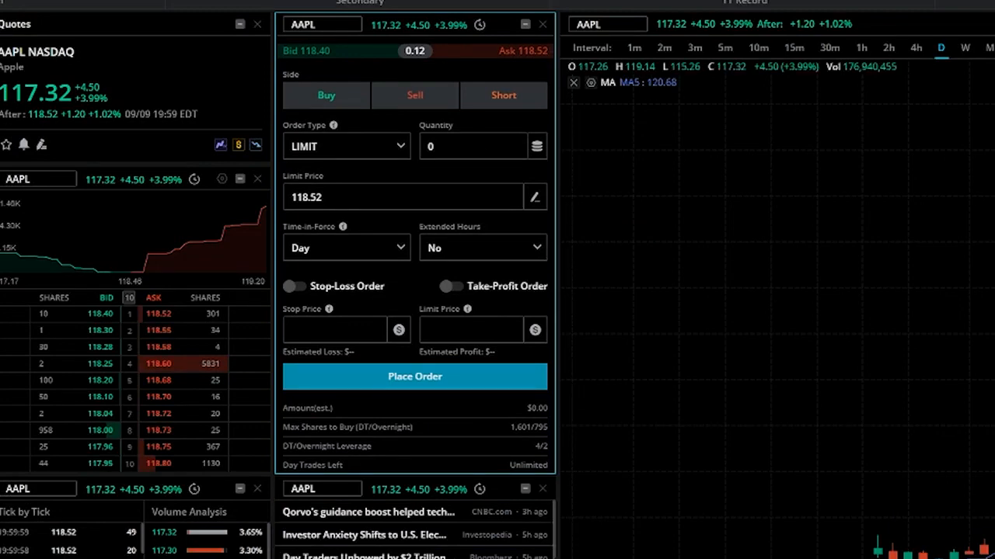
pyautogui.moveTo(407, 168)
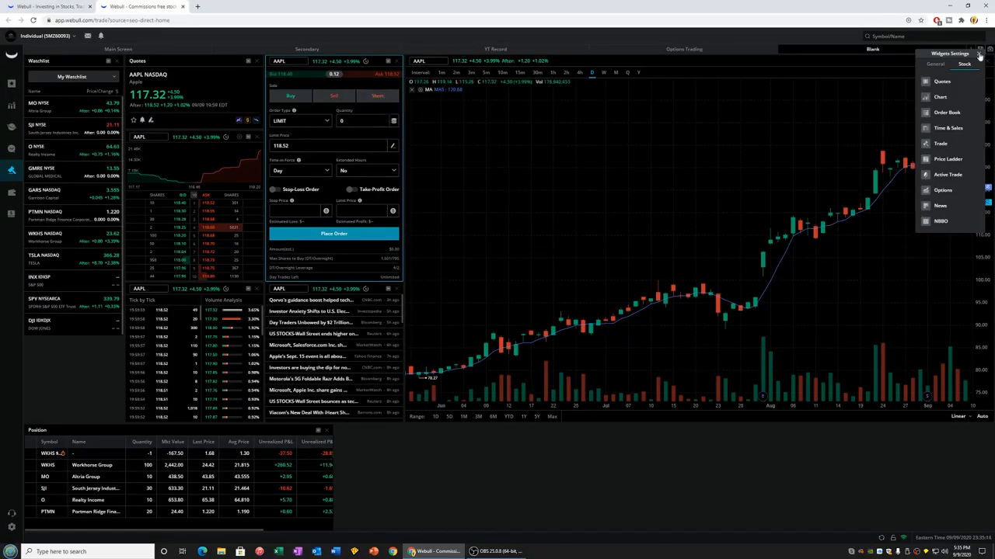
pyautogui.click(979, 53)
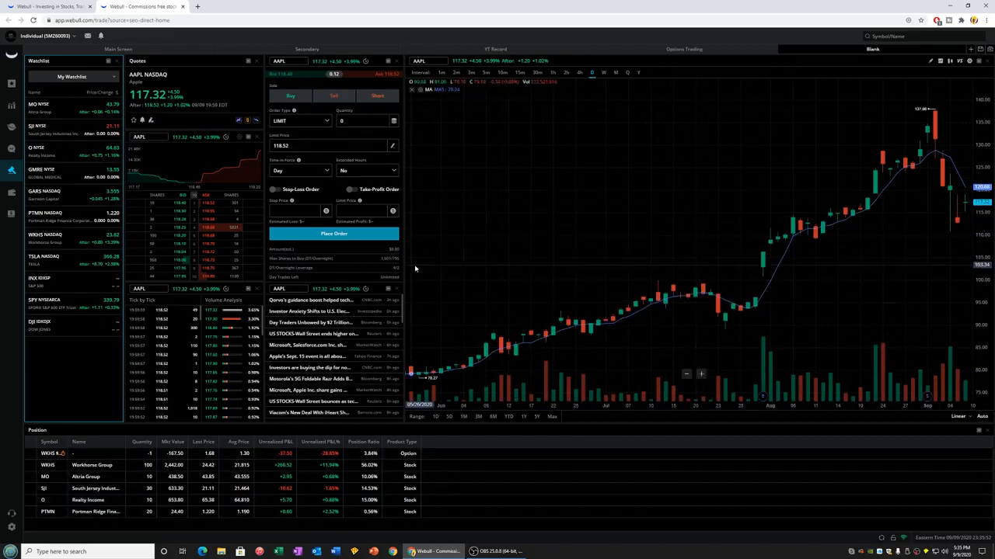
pyautogui.moveTo(551, 279)
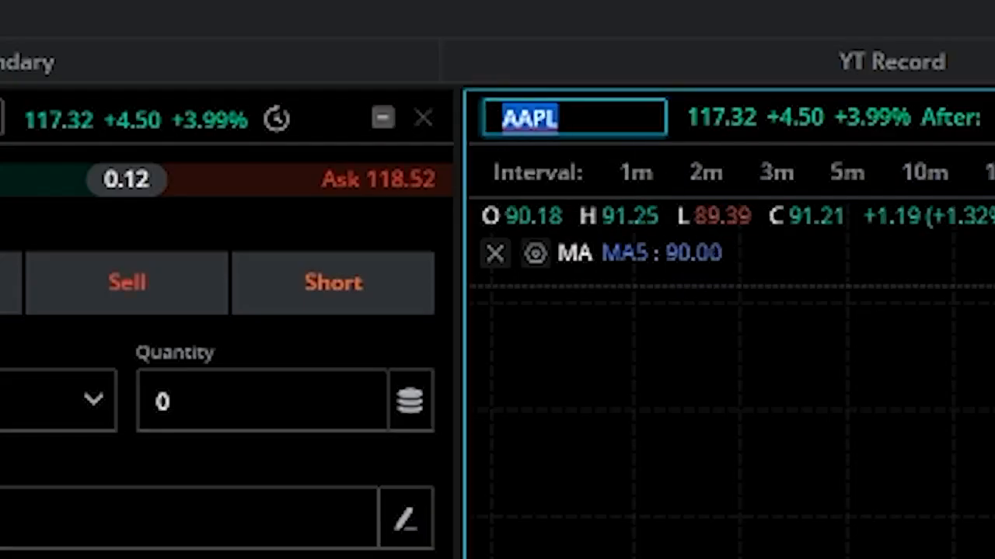
# Switch the chart, trade and order book widgets to TSLA
pyautogui.write('TSLA')
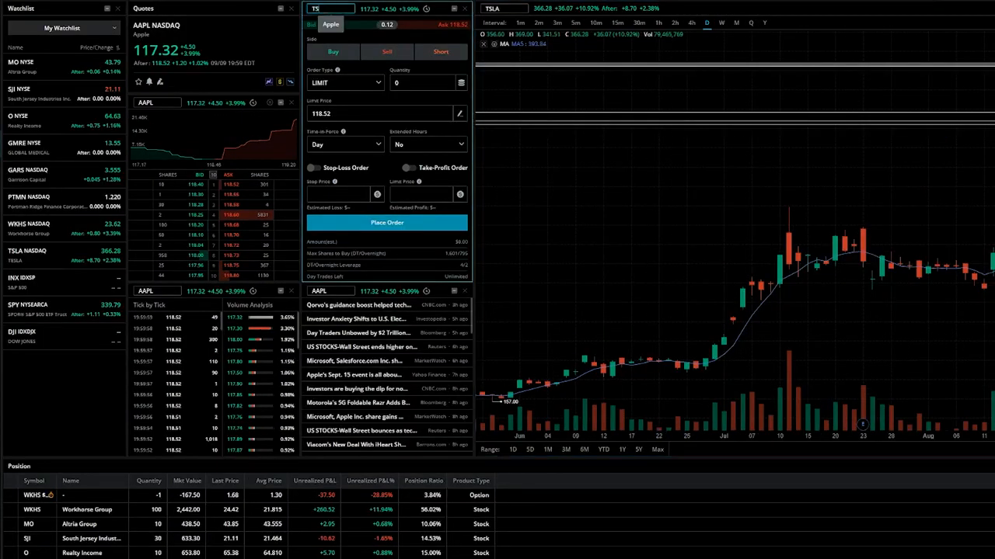
pyautogui.click(331, 9)
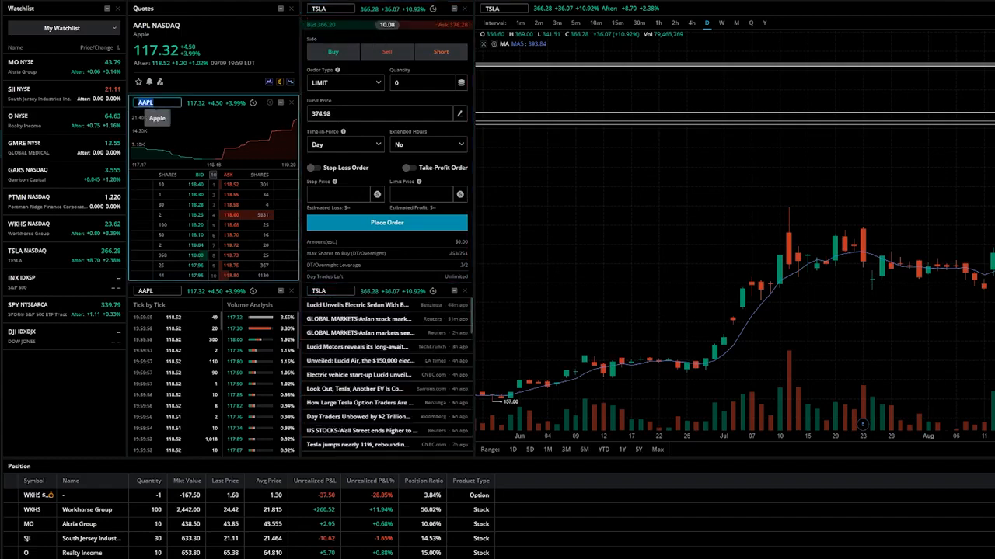
pyautogui.click(155, 102)
pyautogui.write('TSLA')
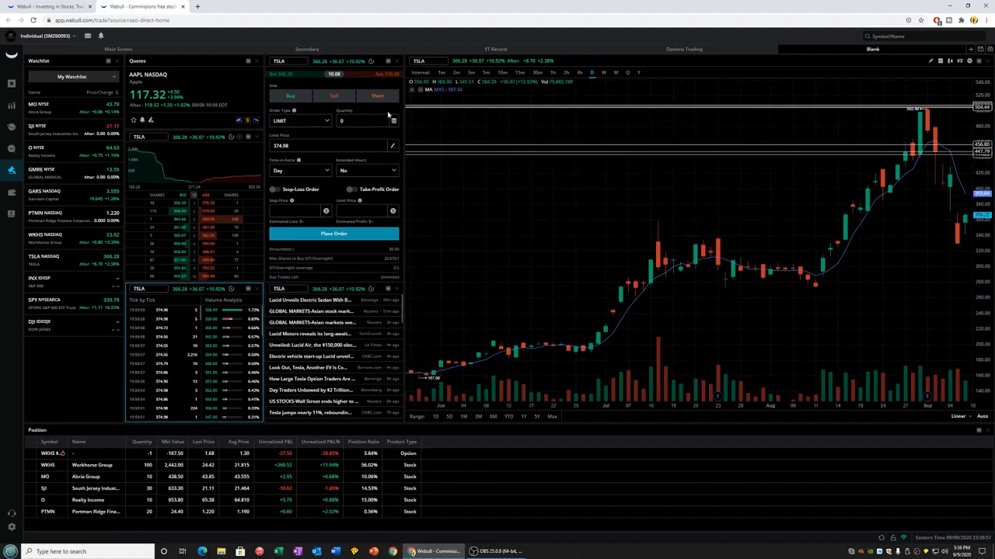
pyautogui.moveTo(246, 72)
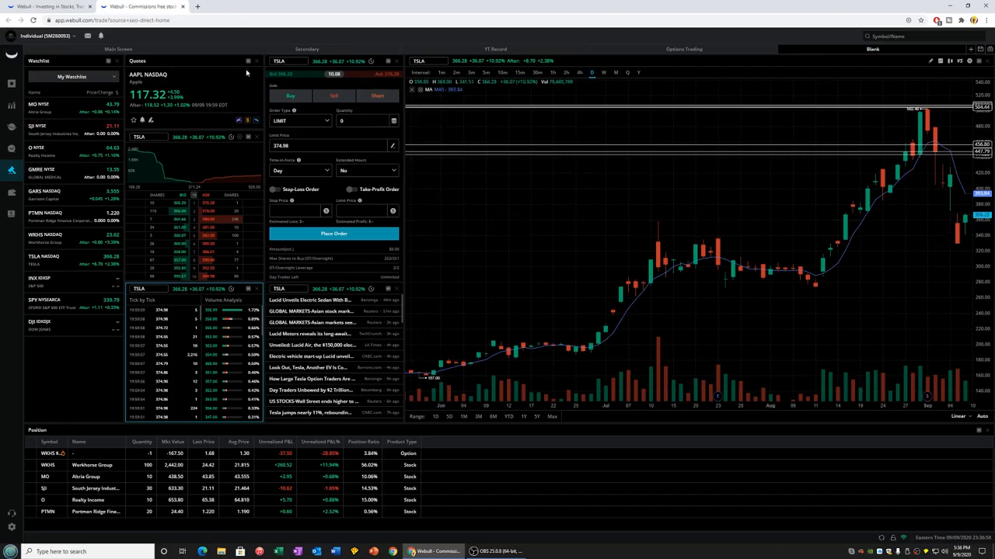
pyautogui.moveTo(247, 72)
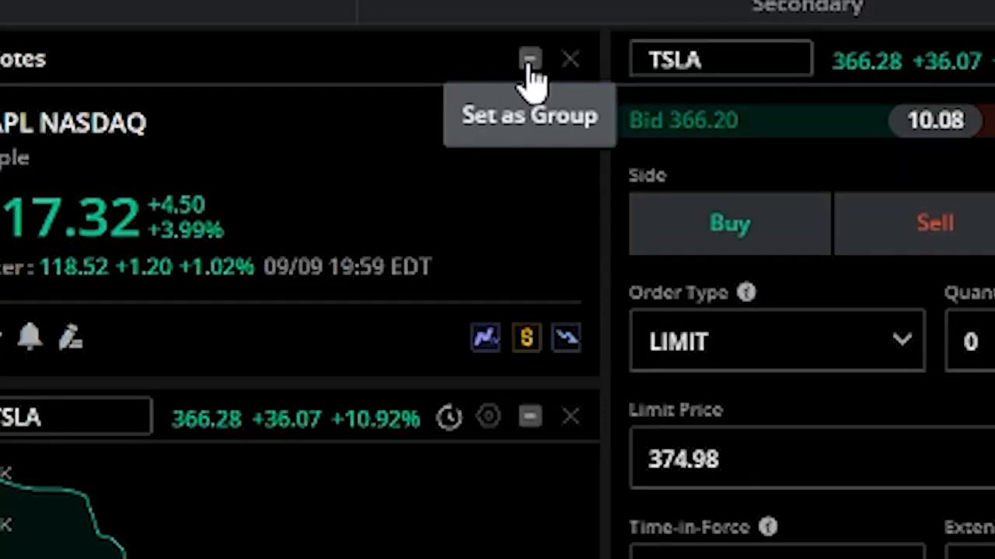
# Link the Quotes widget into a symbol group with Set as Group
pyautogui.click(529, 58)
pyautogui.write('TSLA')
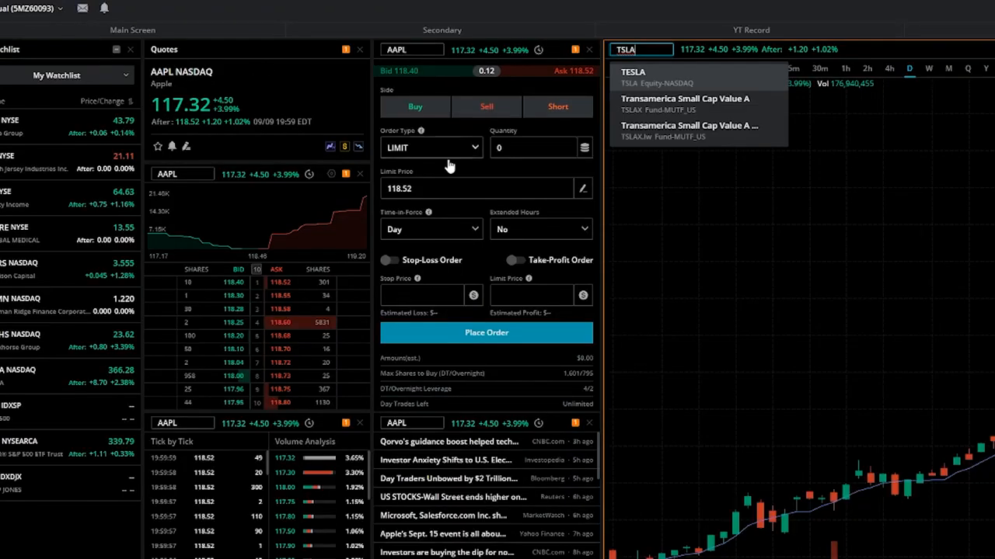
# Pick TESLA (TSLA) in the chart's symbol dropdown so the widget group follows it
pyautogui.click(632, 71)
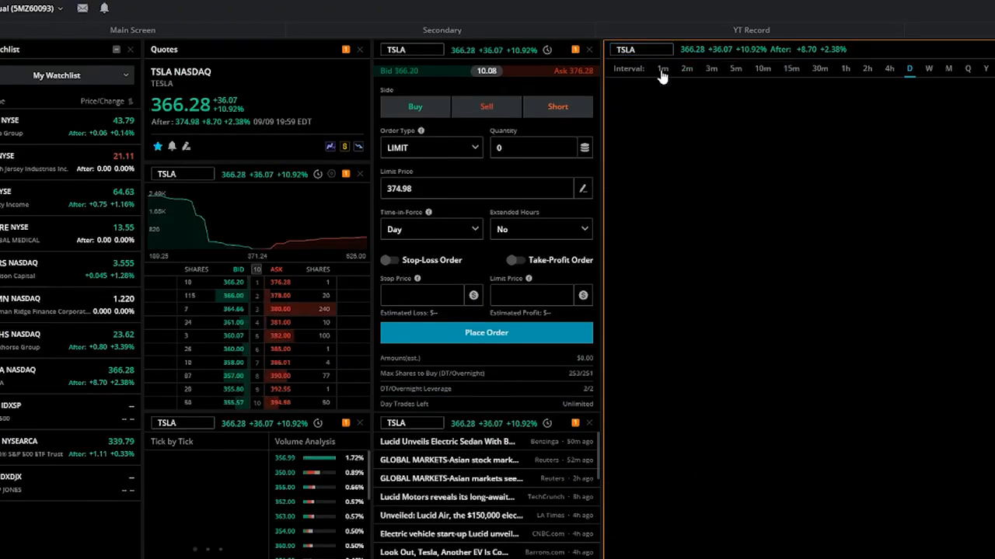
pyautogui.click(662, 68)
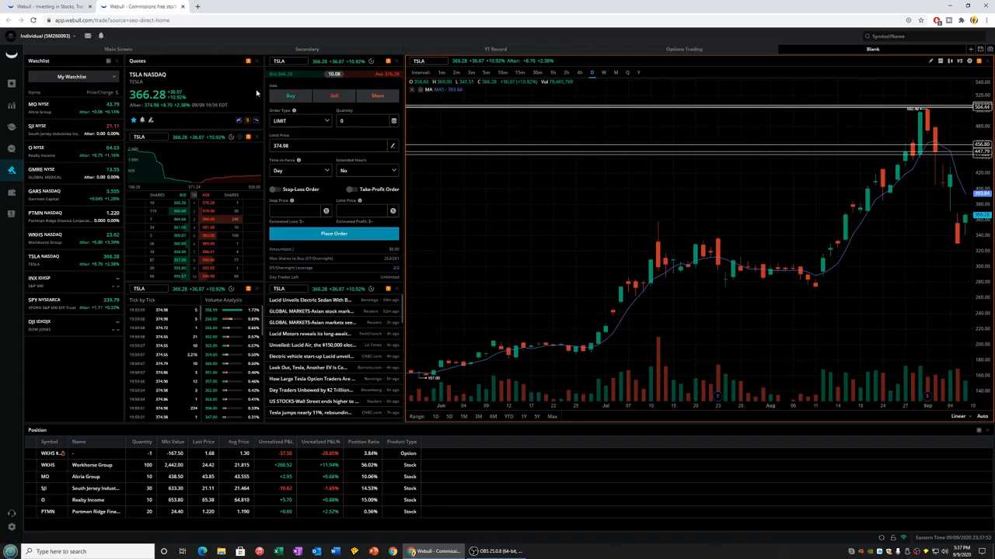
pyautogui.moveTo(221, 84)
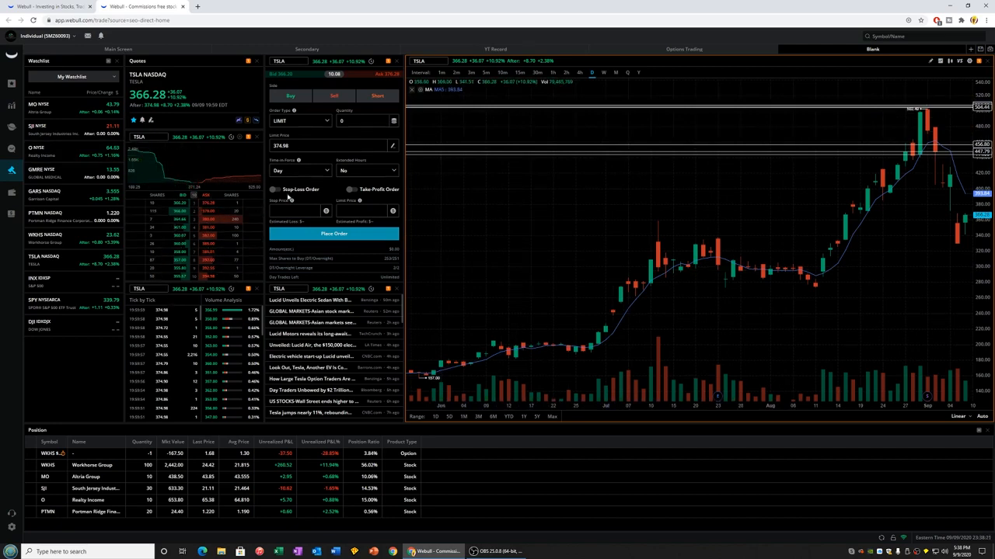
pyautogui.moveTo(601, 222)
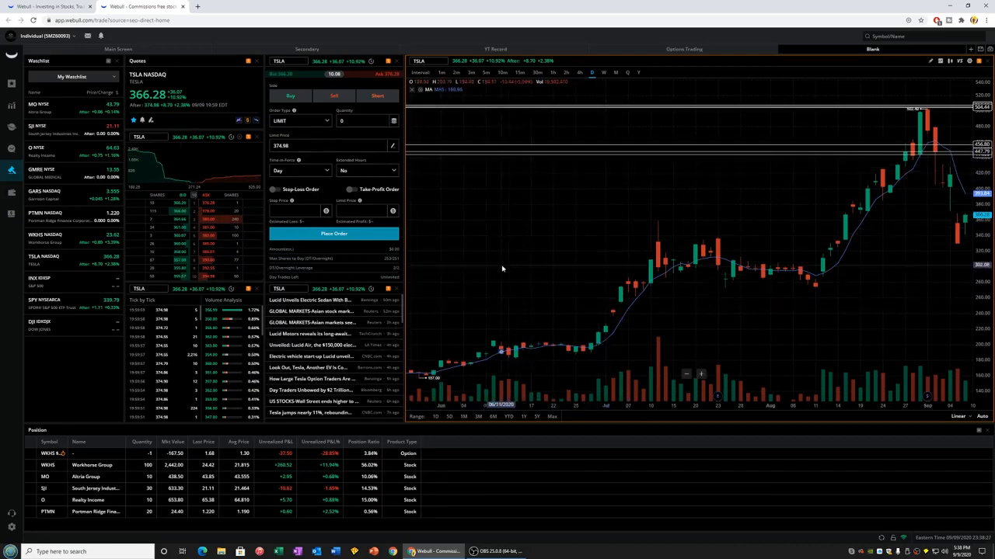
pyautogui.moveTo(441, 260)
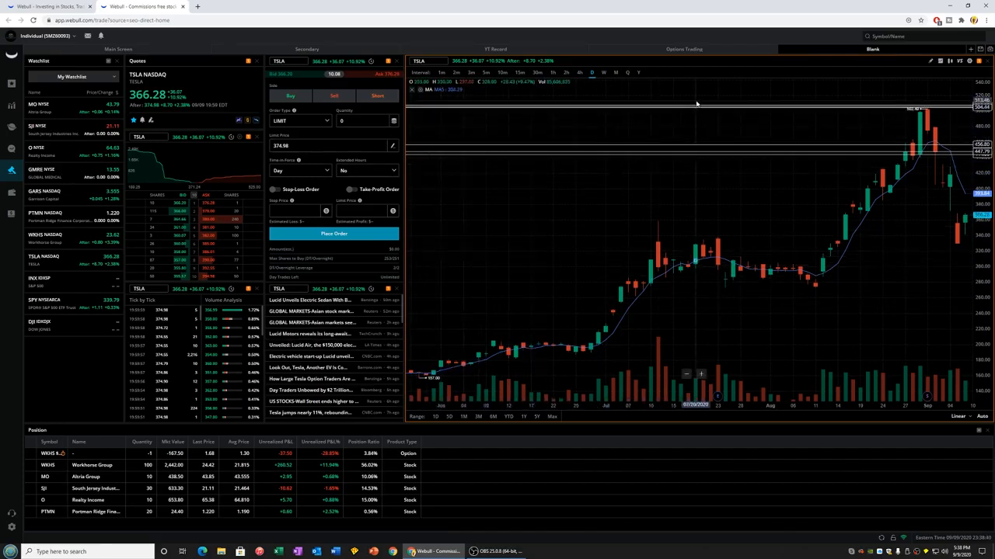
pyautogui.moveTo(593, 187)
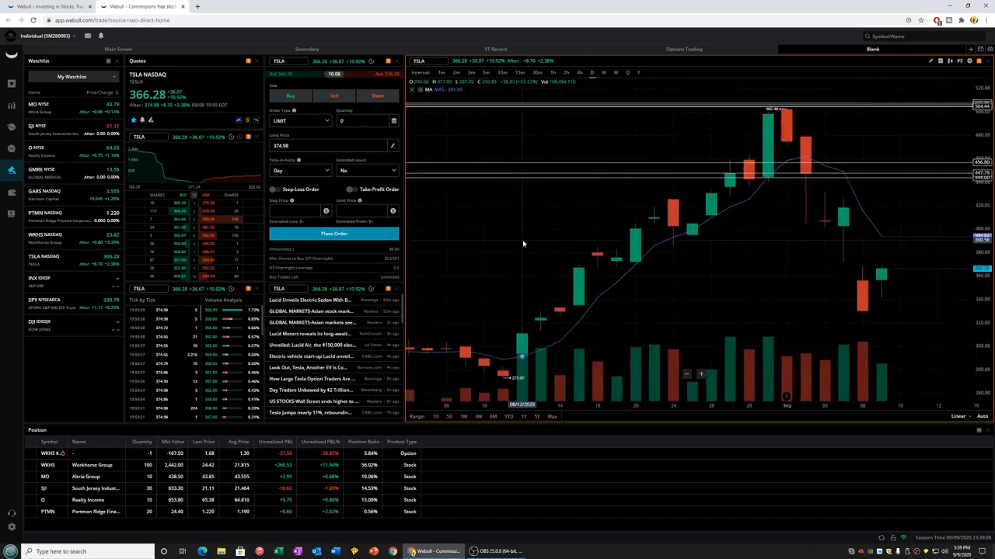
pyautogui.moveTo(484, 233)
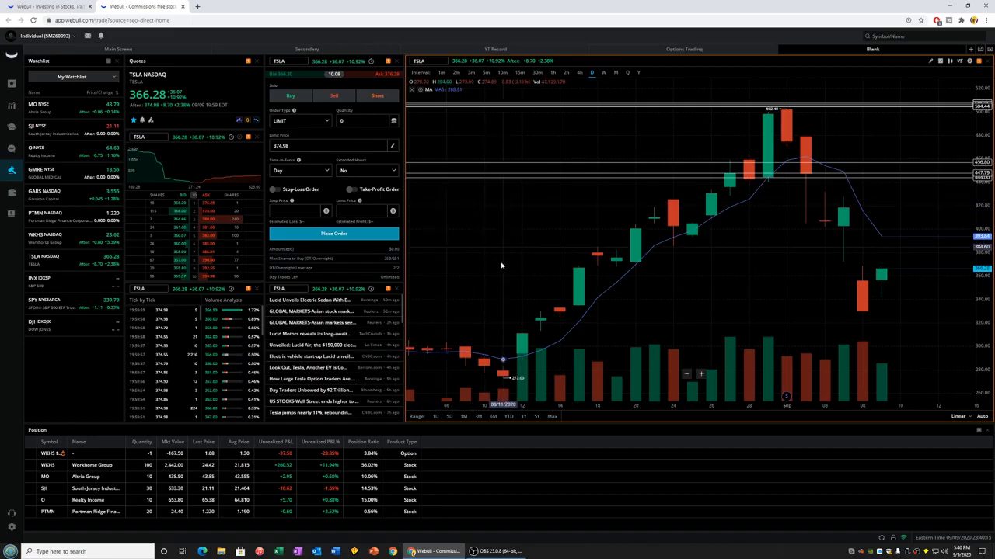
pyautogui.moveTo(445, 256)
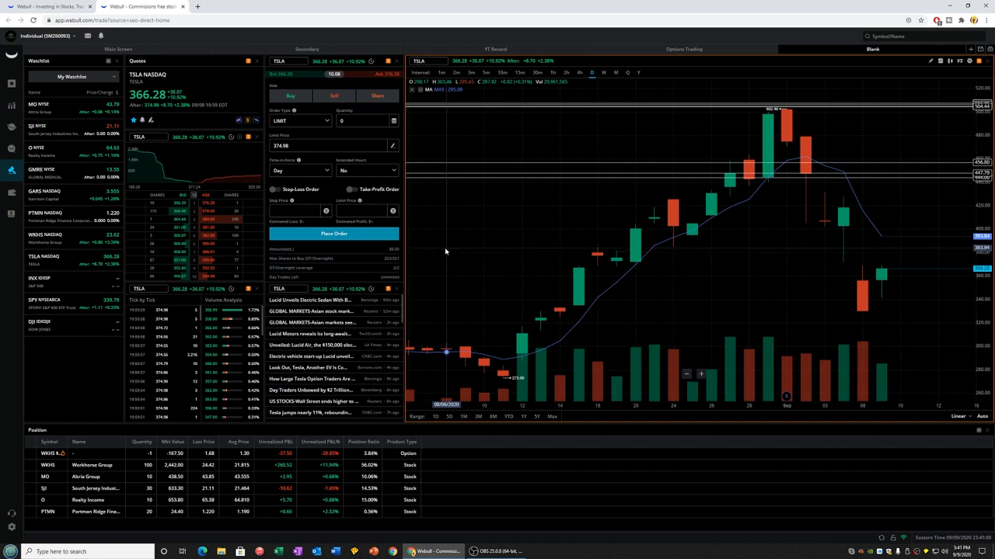
pyautogui.moveTo(445, 252)
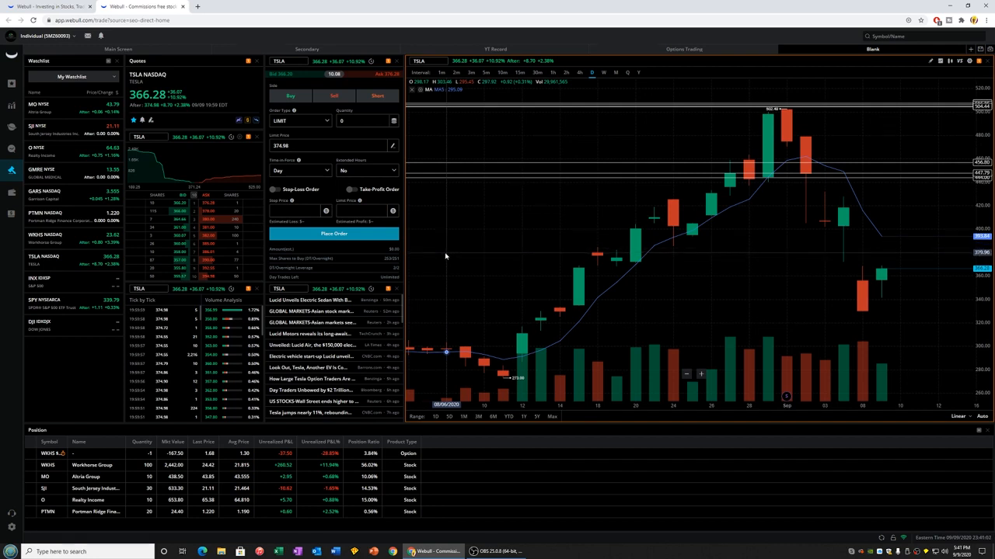